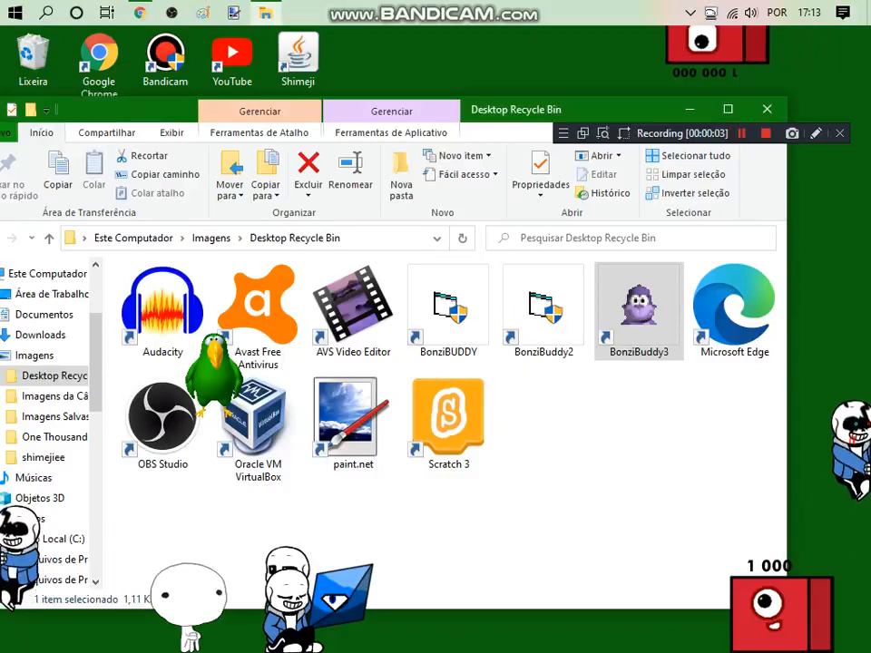
- Launch BonziBUDDY and show the Interact with Me list of activities like speaking and singing
click(766, 109)
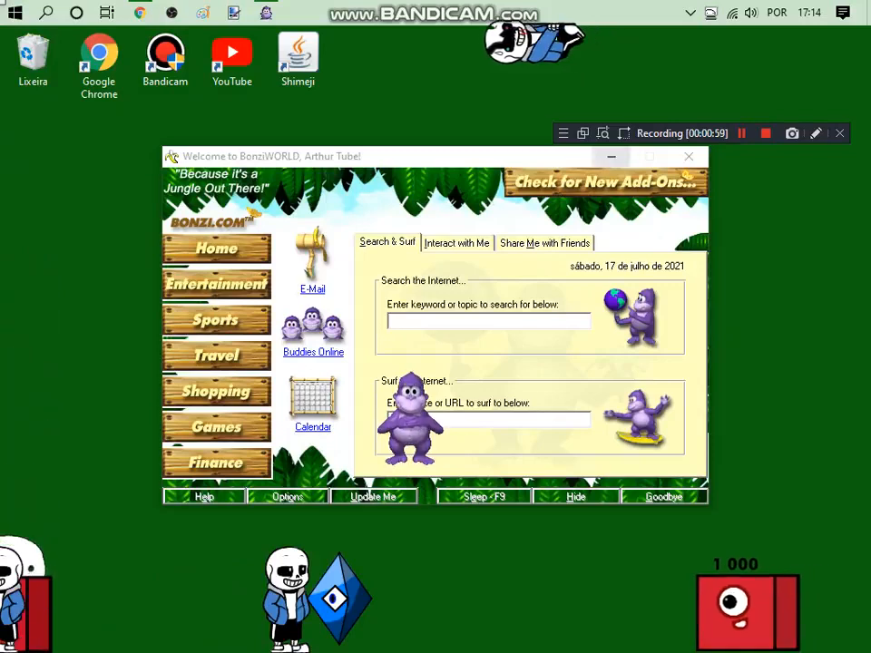
click(457, 243)
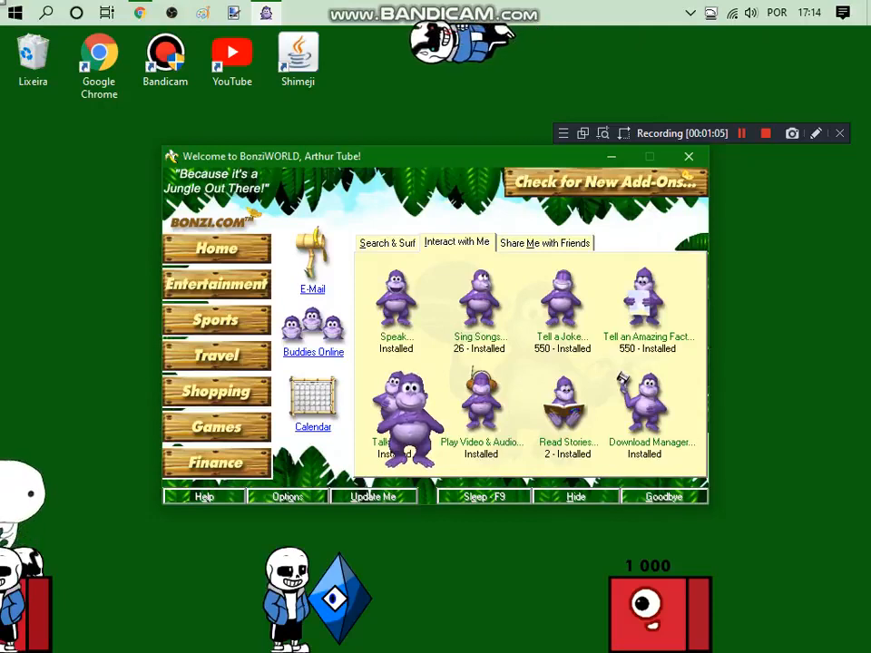
- Have Bonzi speak "I am Bonzi. The virus is not done.", correcting the misspelled word first
click(396, 299)
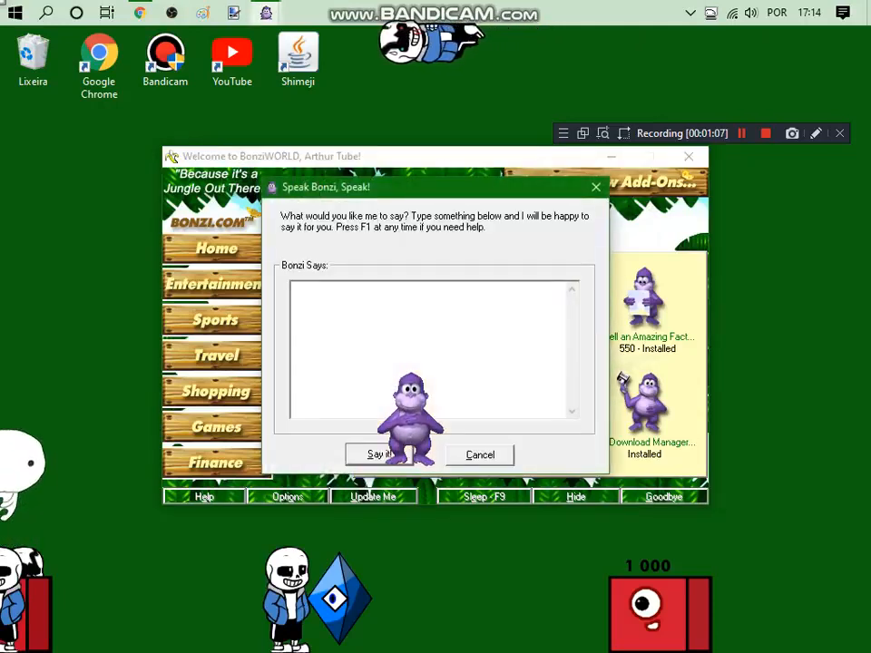
text(I am s)
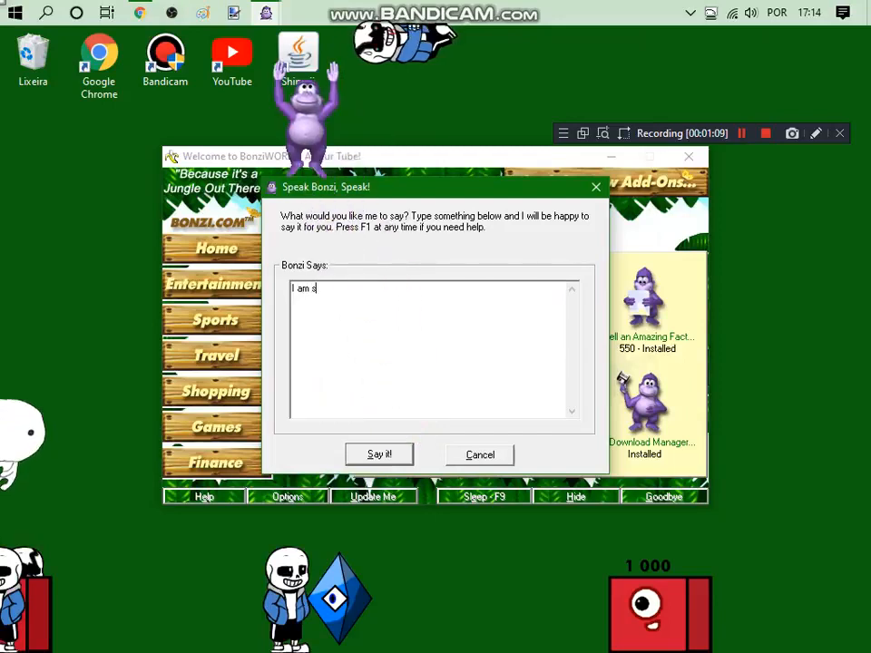
text(Aer)
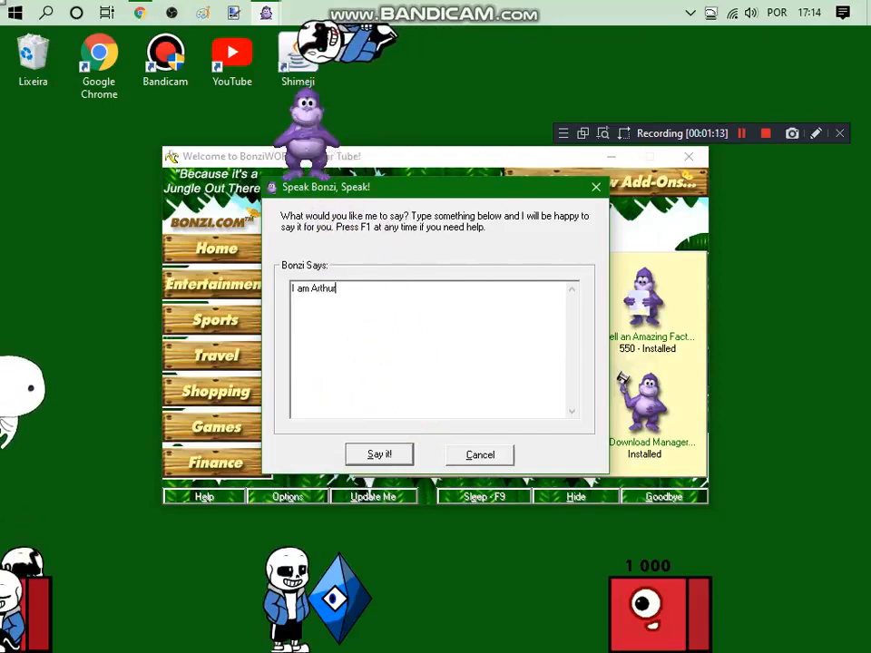
text(Bonzi)
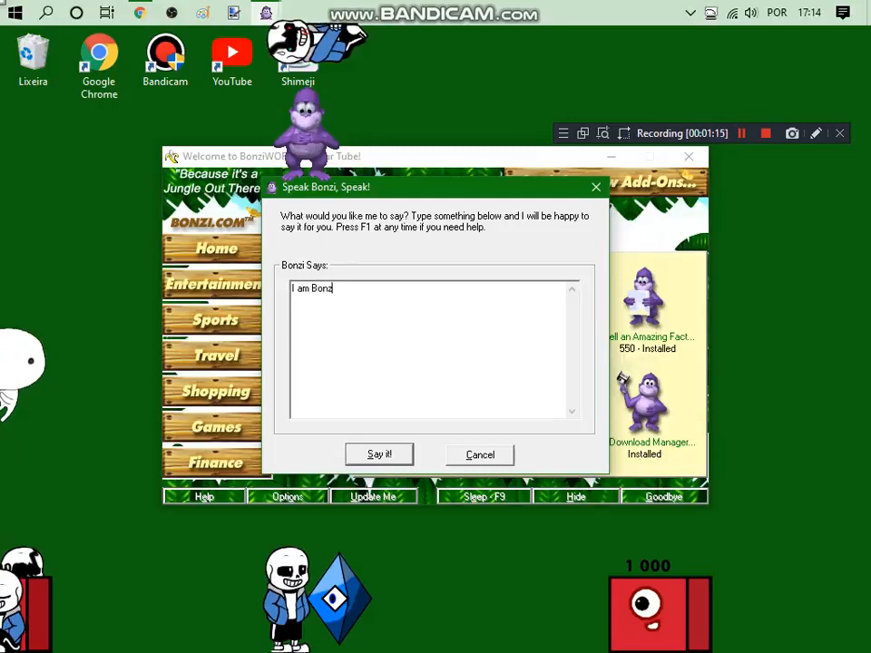
text(The)
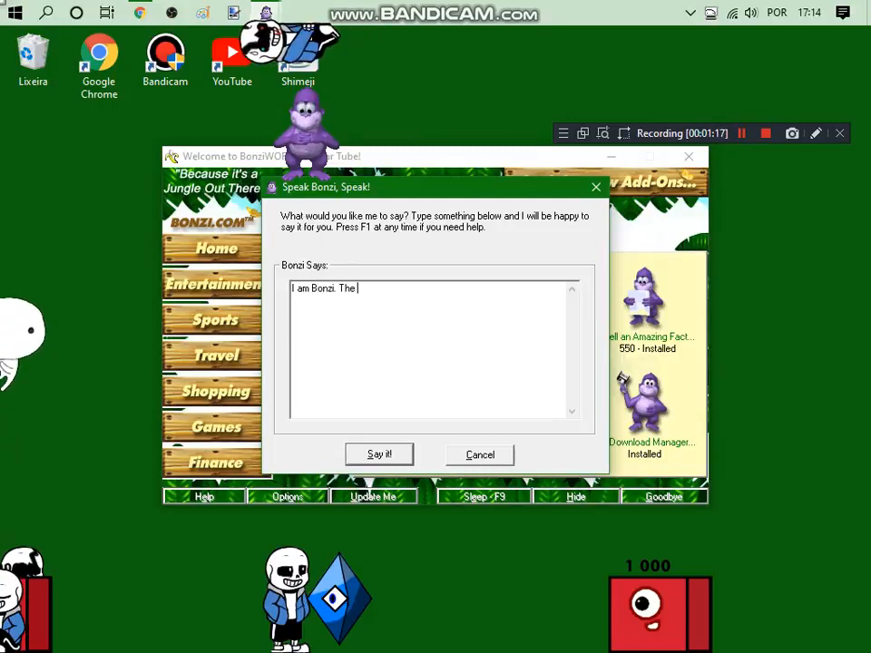
text(virus is now)
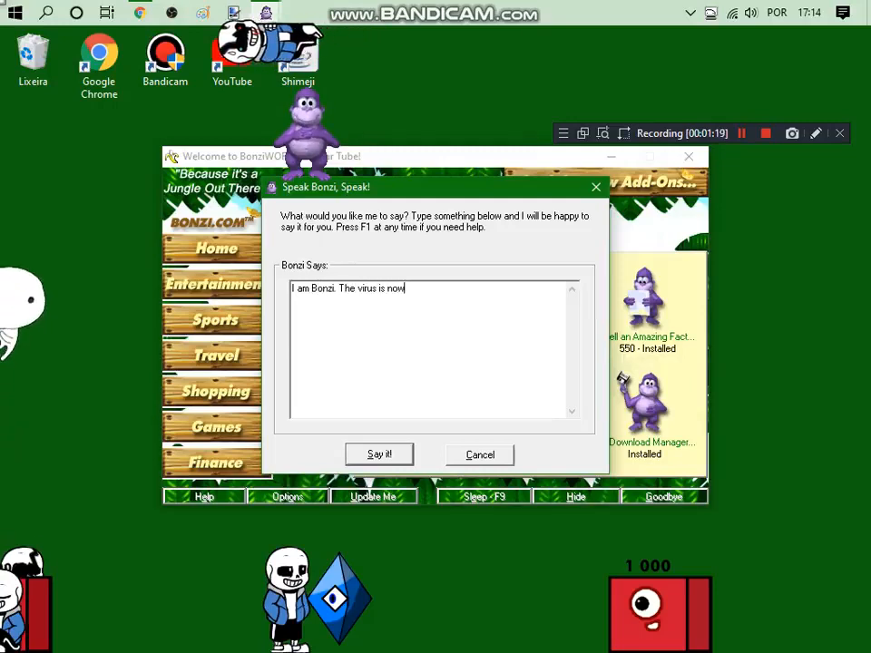
text(currect)
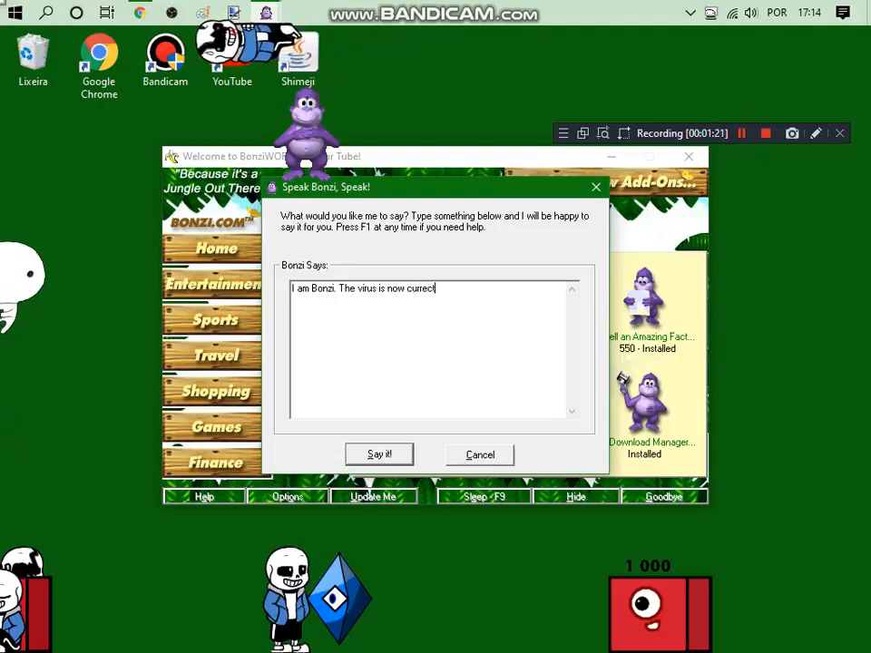
double_click(425, 289)
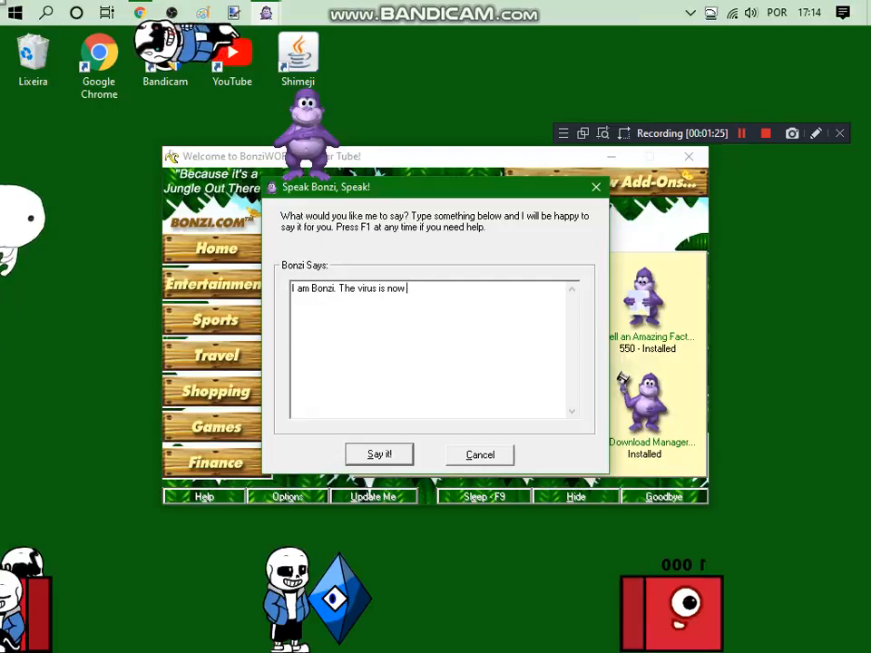
text(not done,.)
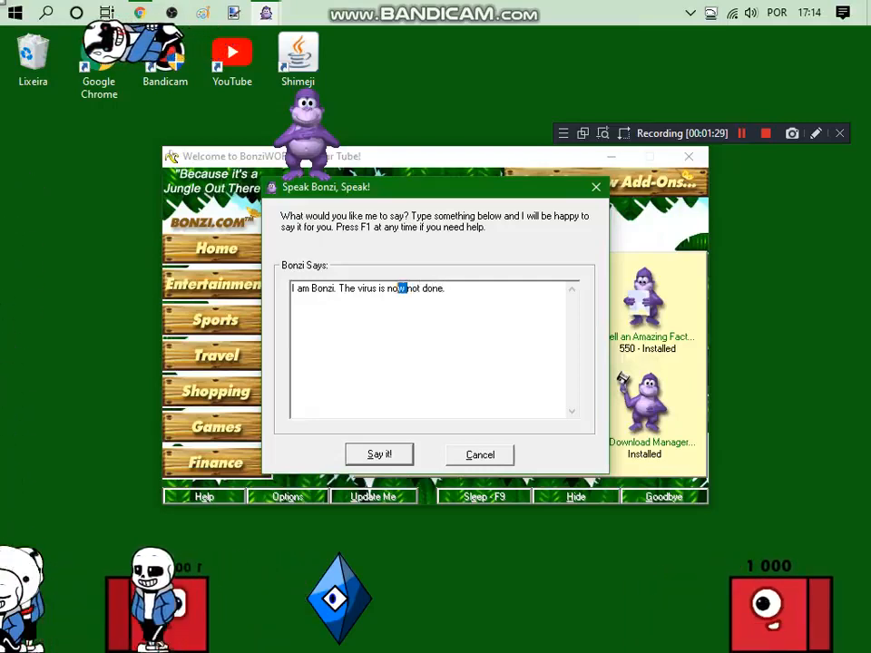
click(377, 453)
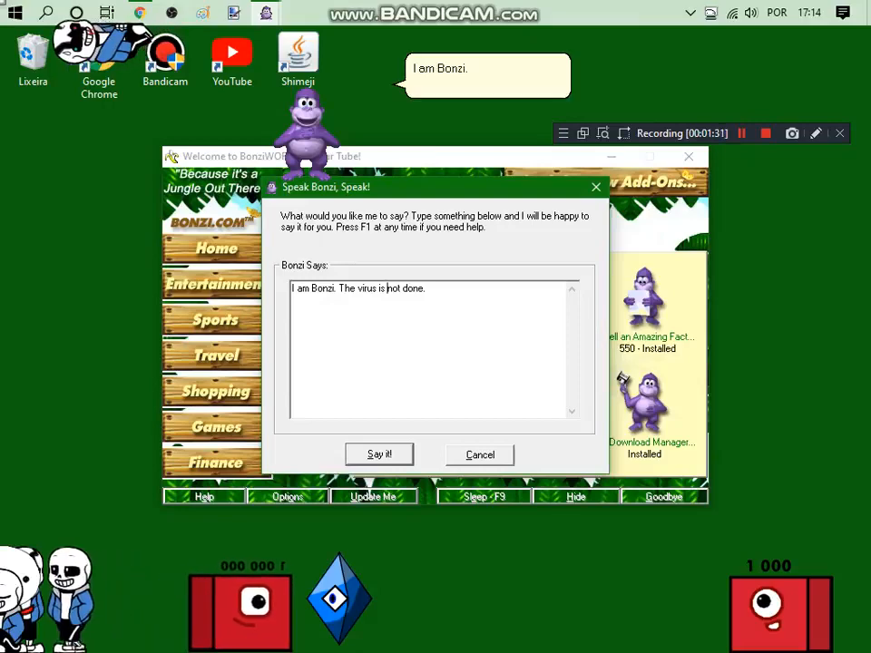
click(378, 453)
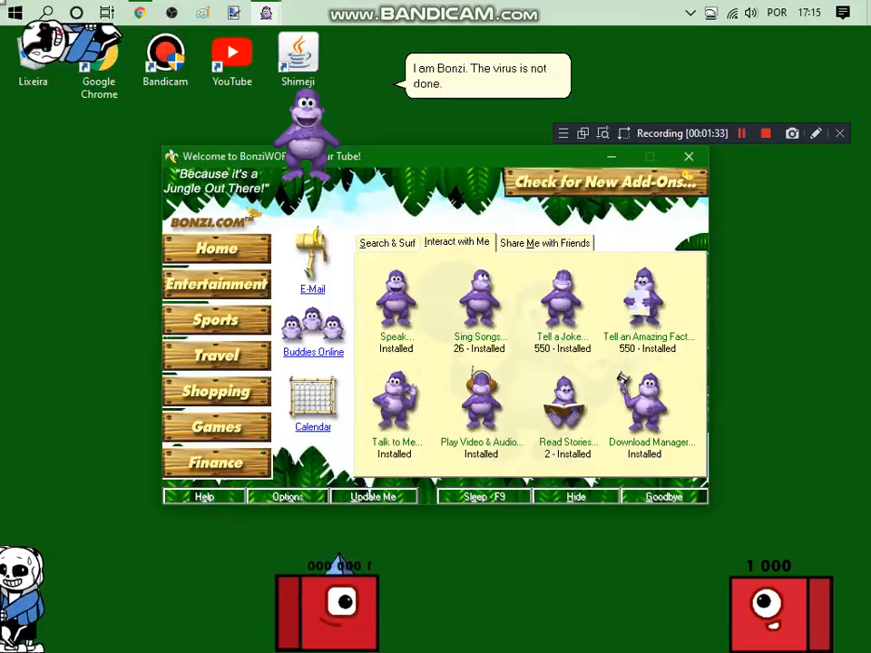
- Have Bonzi sing Daisy Bell chosen from his song playlist
click(479, 305)
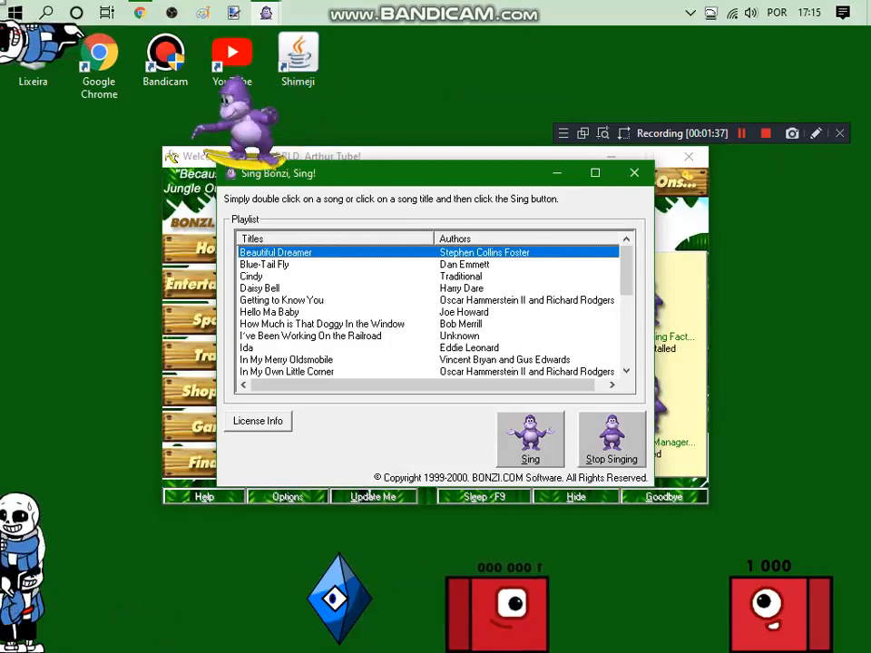
click(259, 287)
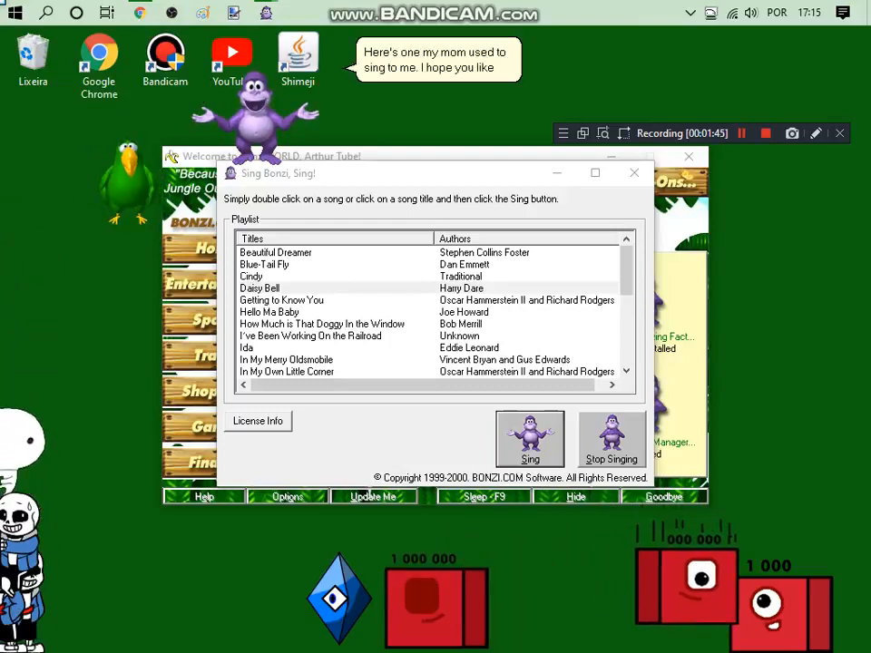
click(633, 172)
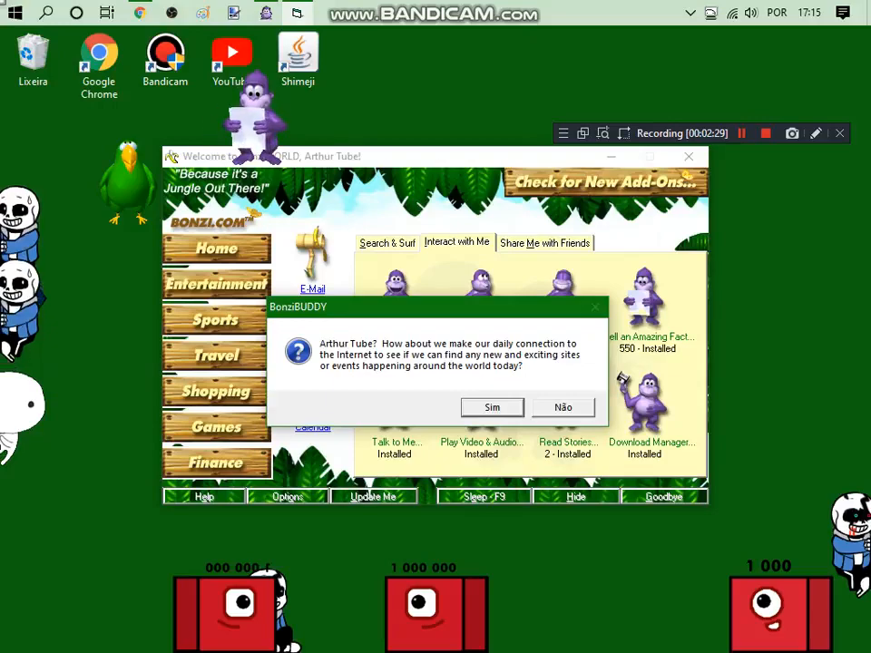
- Answer the internet-connection prompt and bring up Bonzi's July 2021 calendar
click(563, 407)
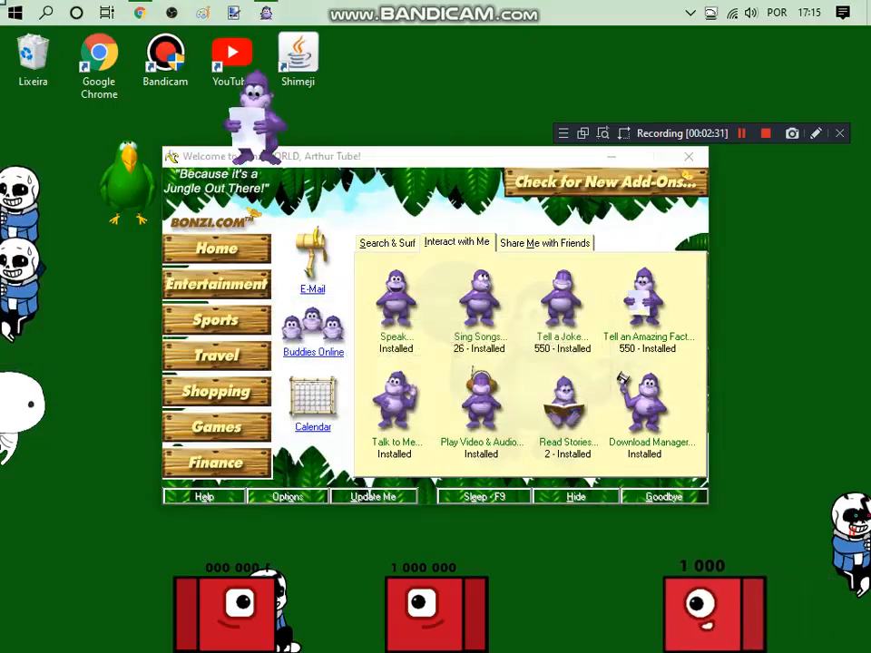
right_click(258, 118)
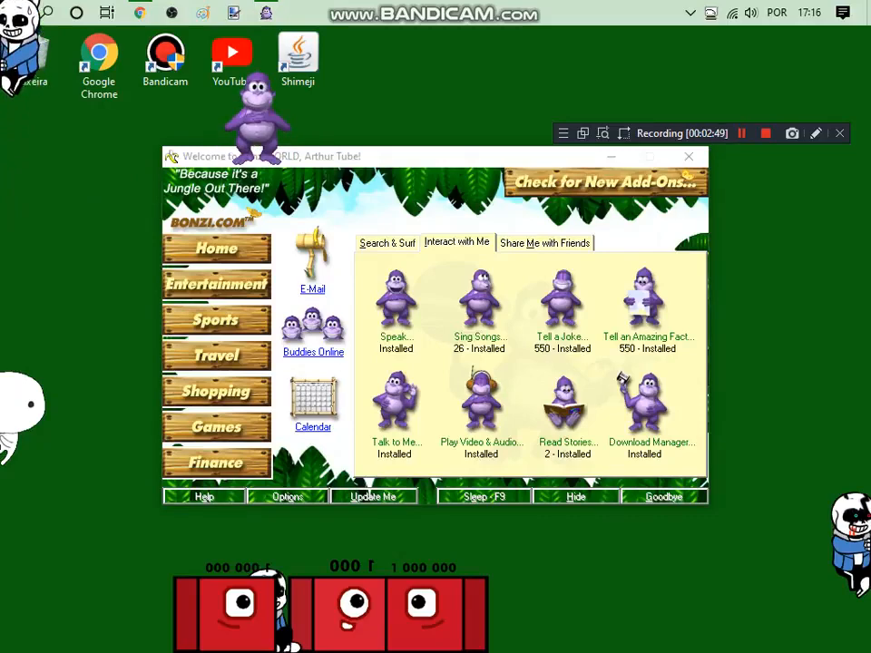
click(312, 403)
text(This is a sc)
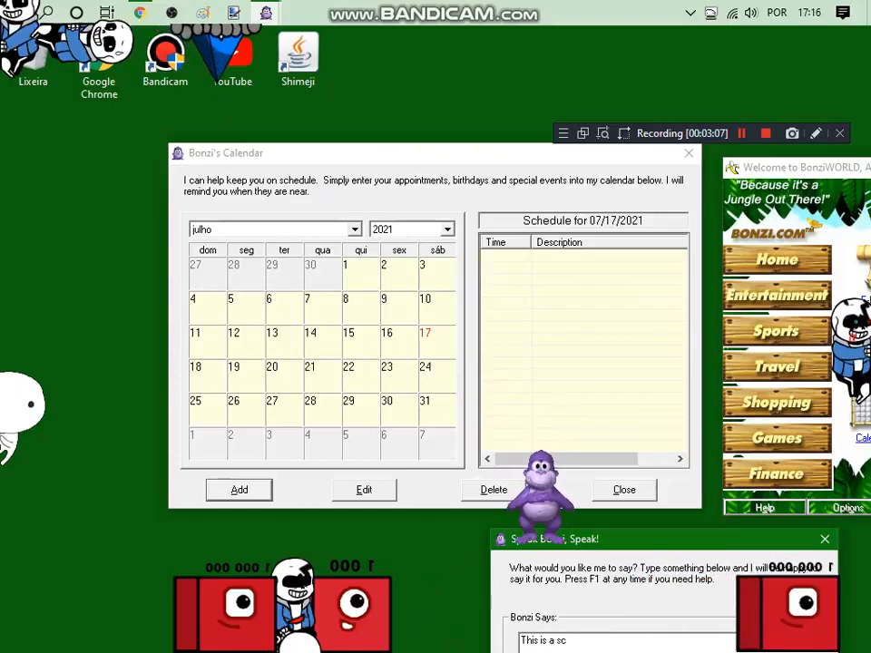
- Finish the line "This is a schedule for July 2021", then close the calendar and cancel the speak dialog
text(hedule fo)
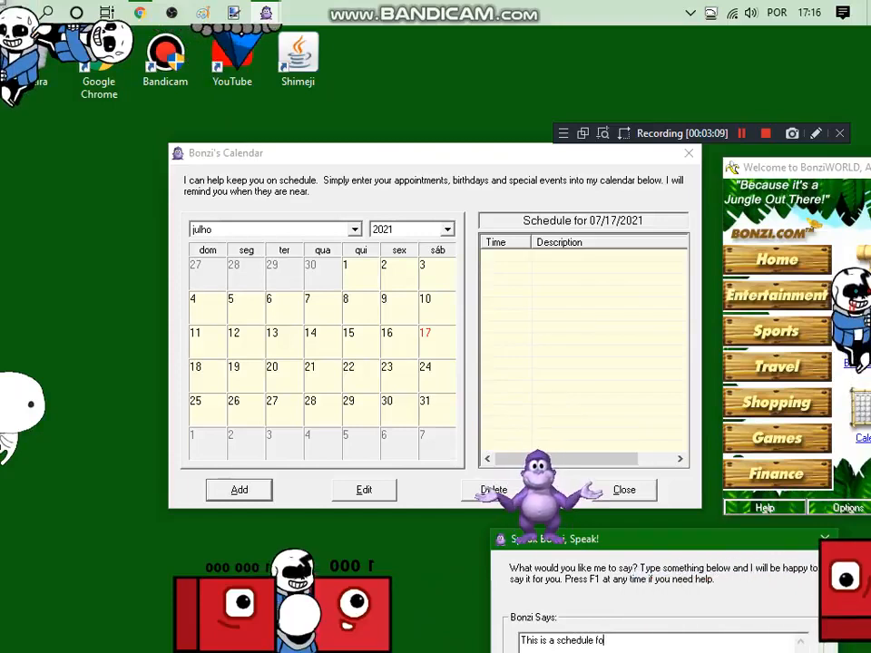
text(r July 2021)
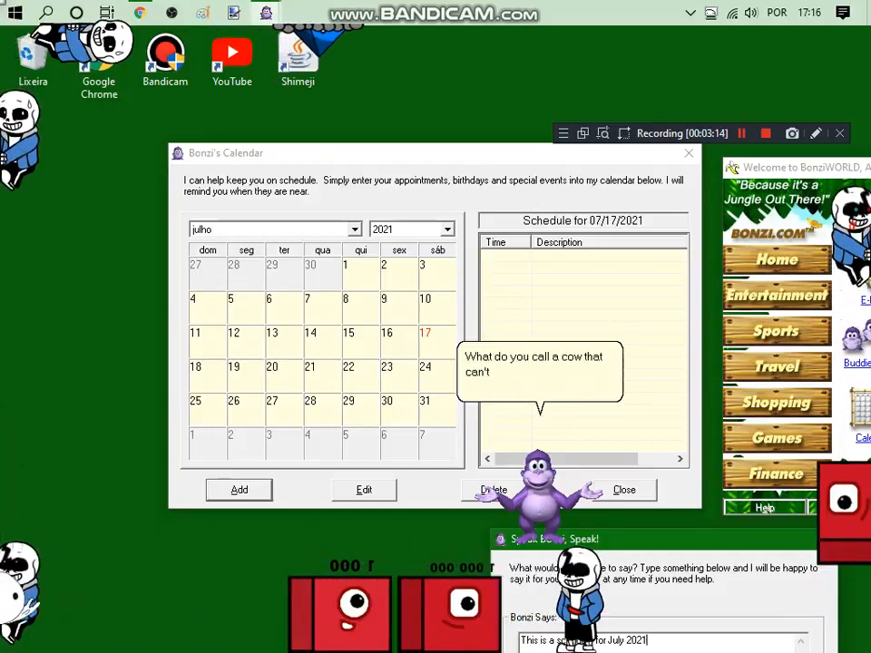
click(625, 490)
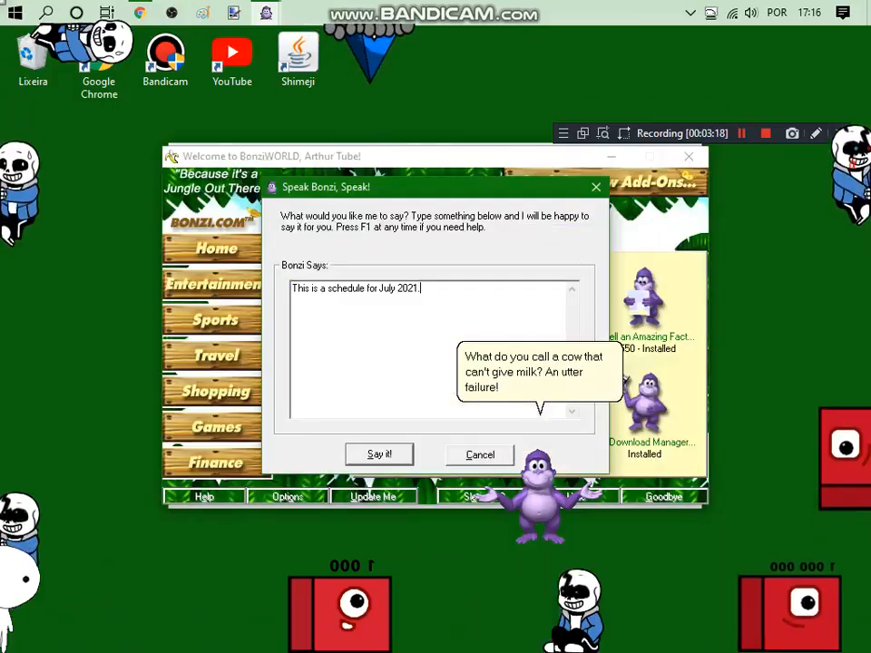
click(479, 454)
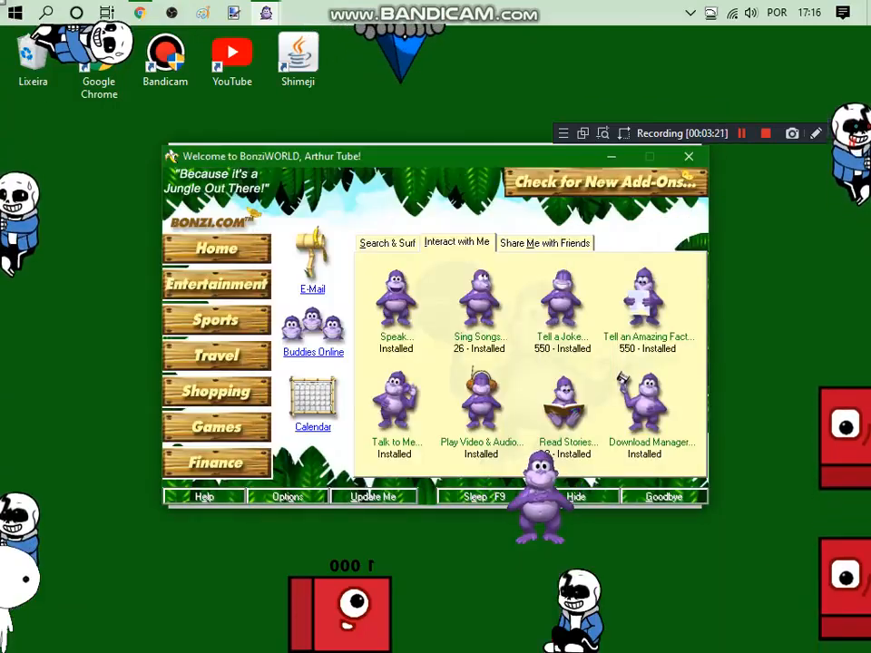
- Reopen the calendar, have Bonzi say "This is a schedule for July 2021.", then close both windows
click(312, 403)
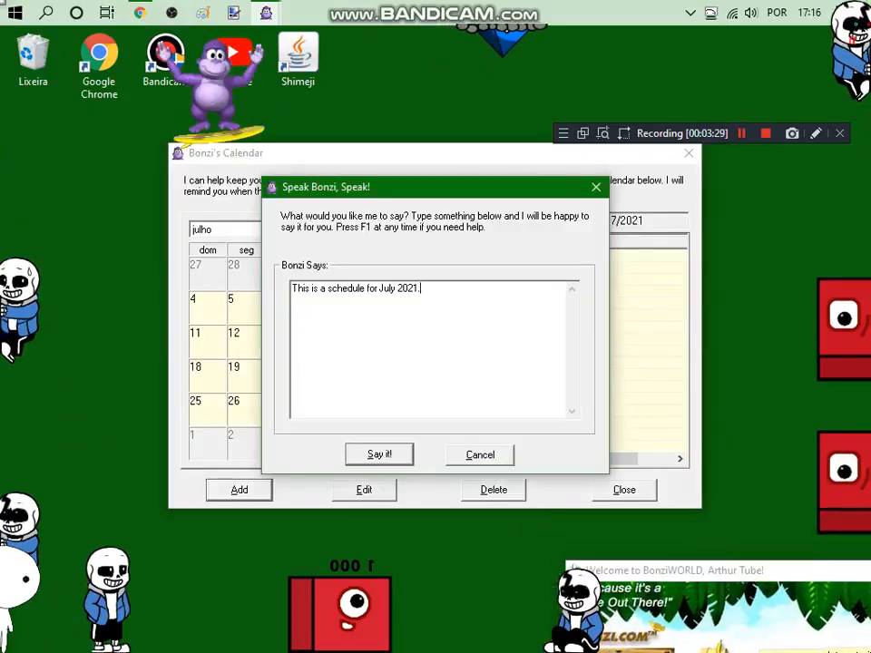
click(378, 453)
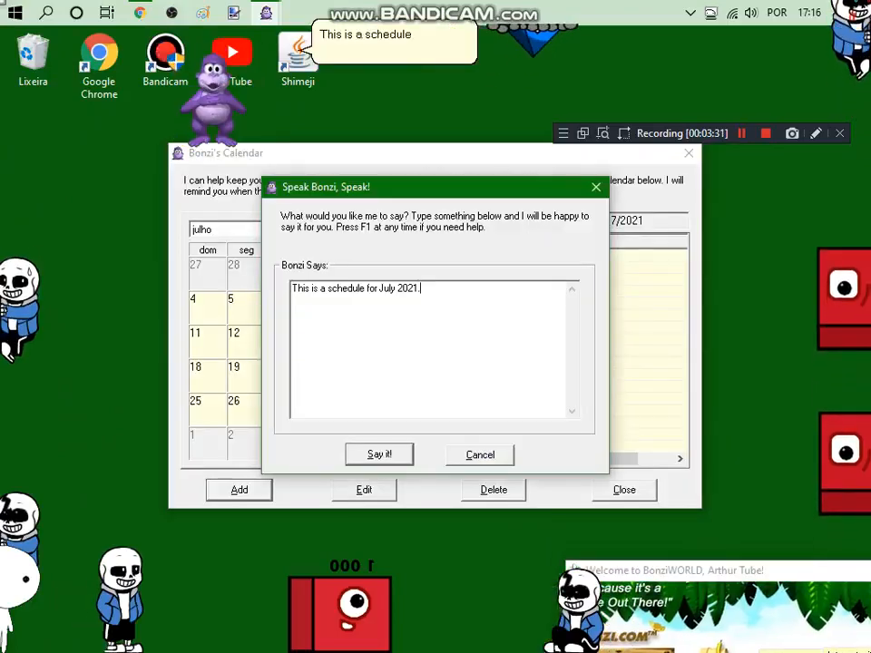
click(378, 453)
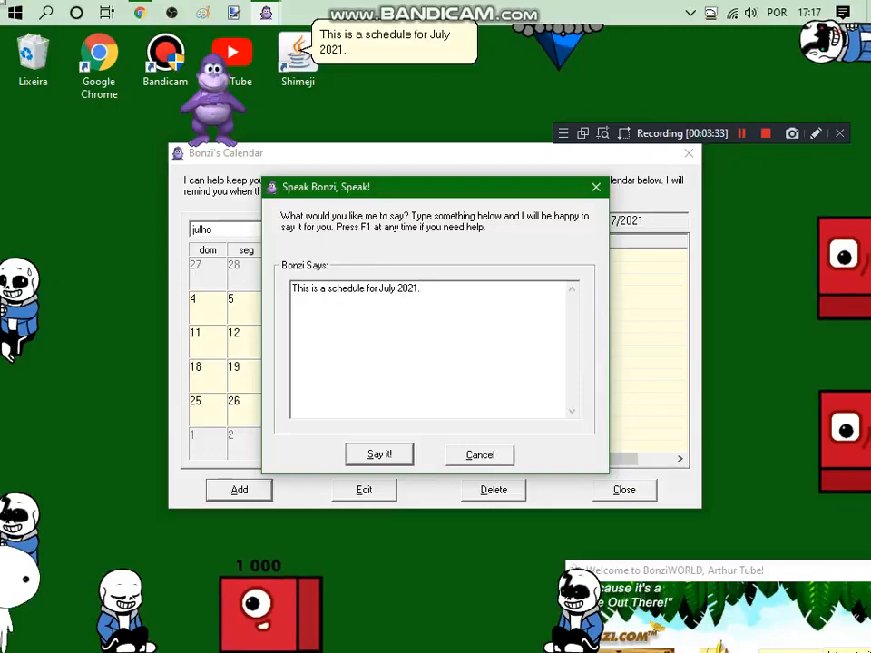
click(479, 454)
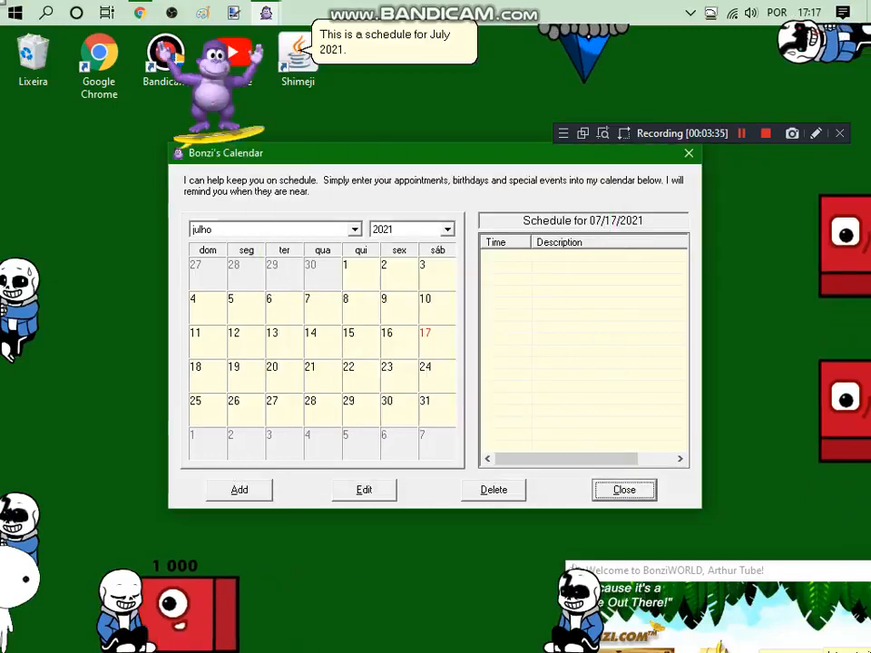
click(624, 490)
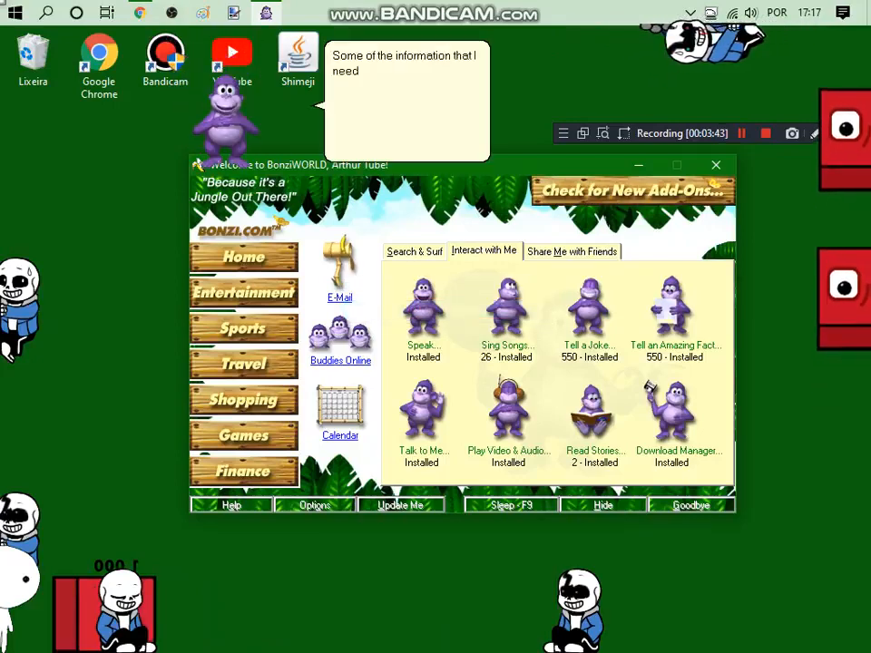
- Cancel the e-mail settings, check the mailbox (connection error), and start a new BonziMAIL message
click(339, 298)
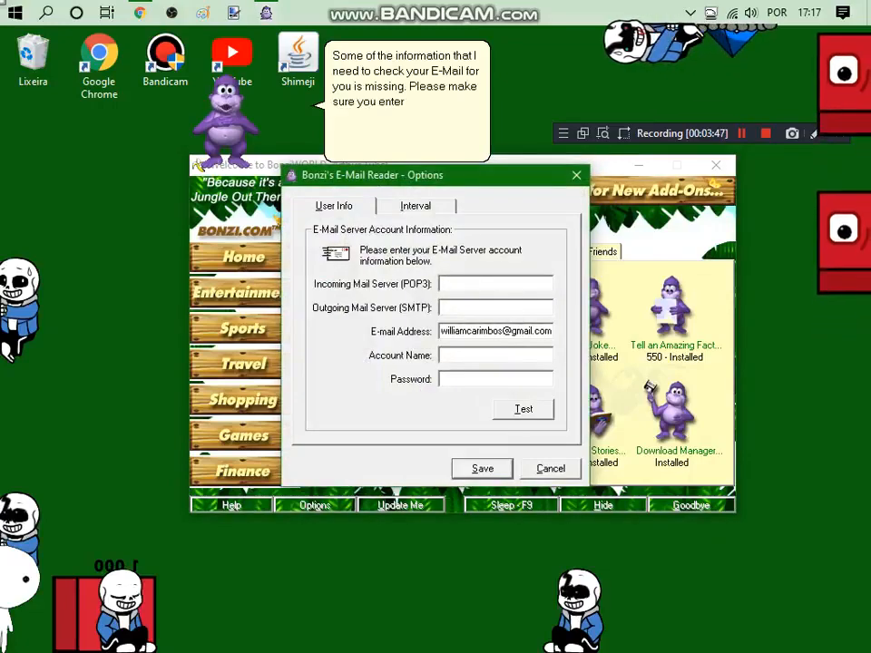
click(550, 468)
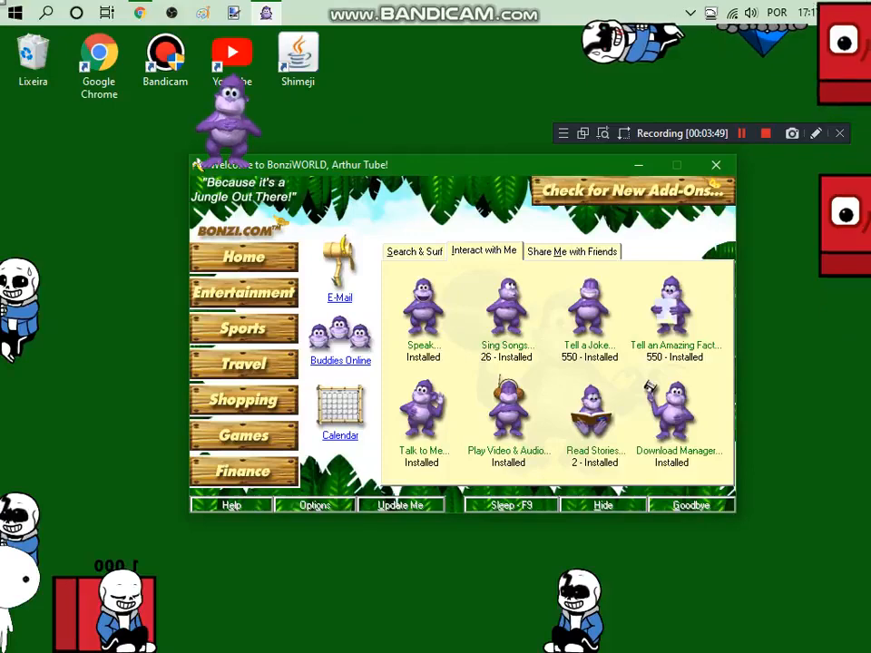
click(340, 281)
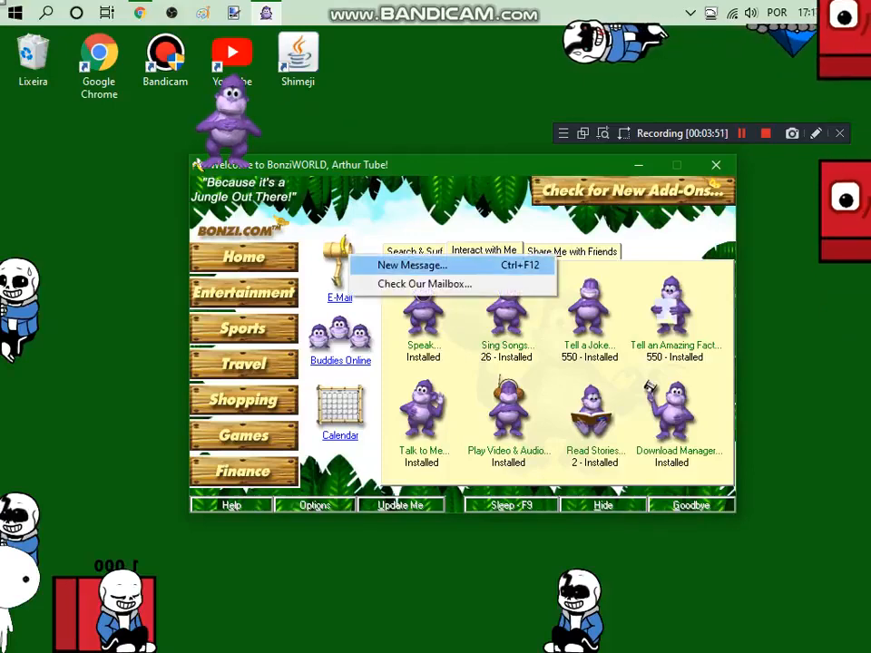
click(410, 265)
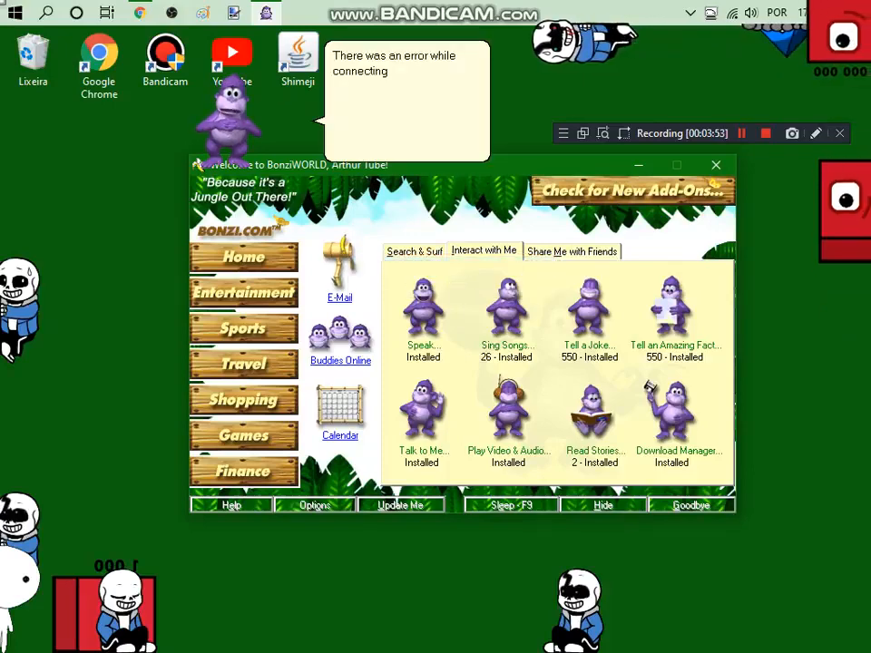
click(340, 297)
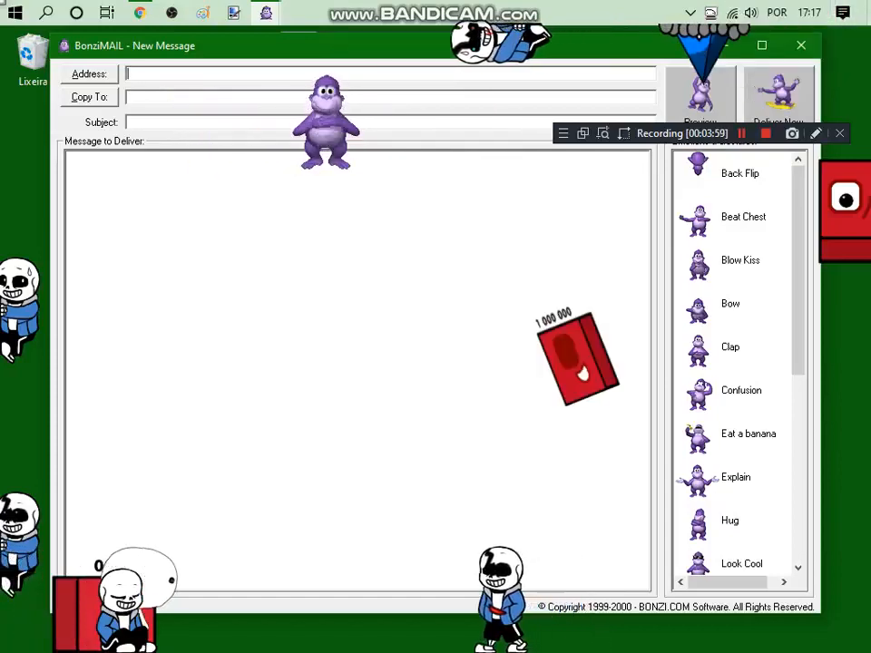
- Write "Goodbye! See you soon!" as the message to deliver and send it so Bonzi says Goodbye
text(G)
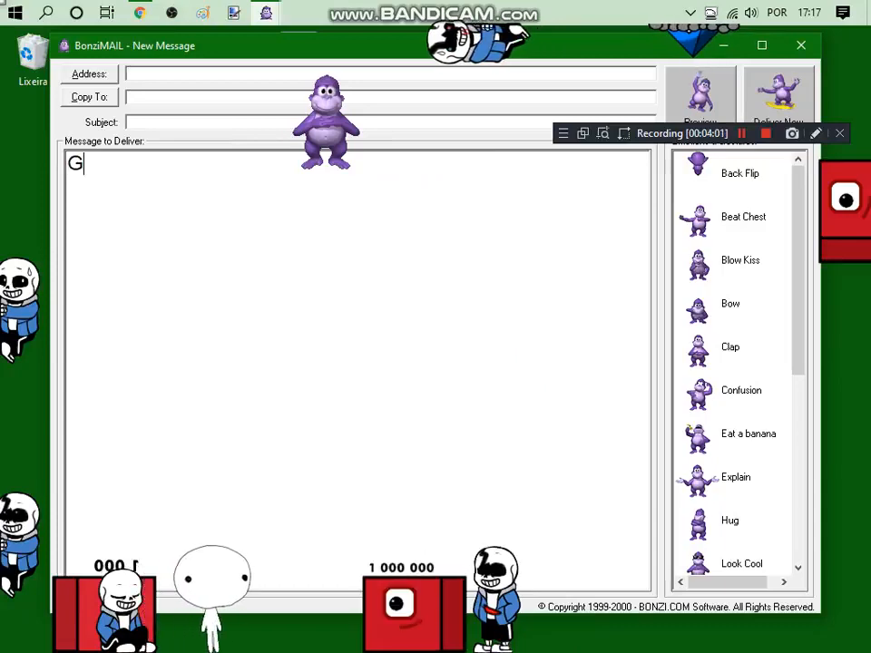
text(oodbye)
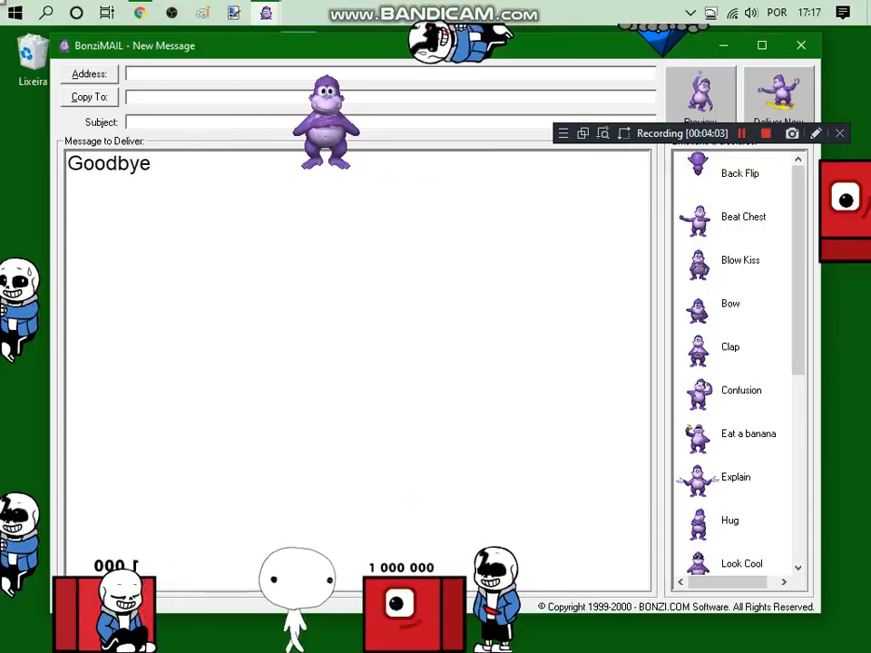
text(! See)
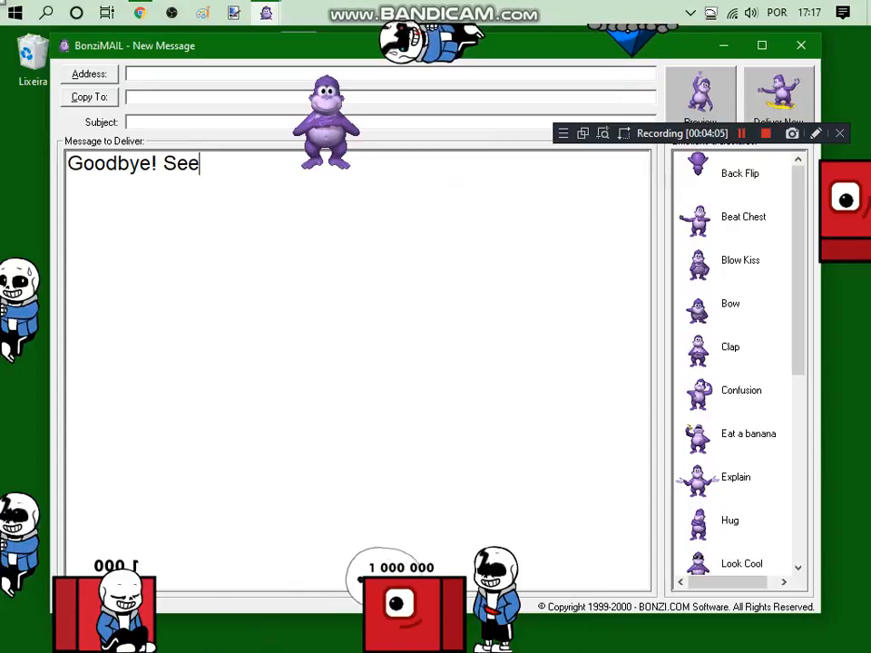
text(yo)
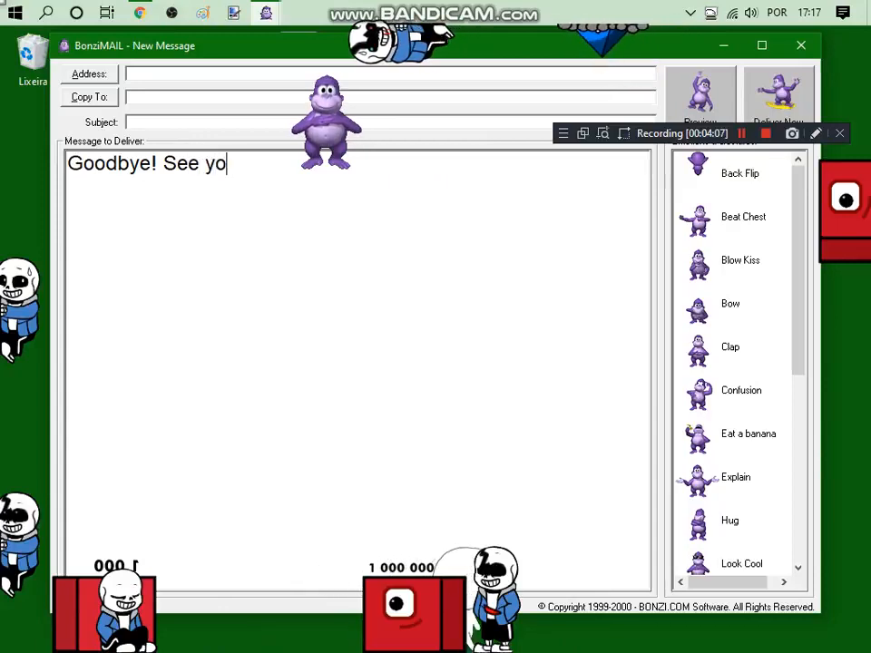
text(u soon@)
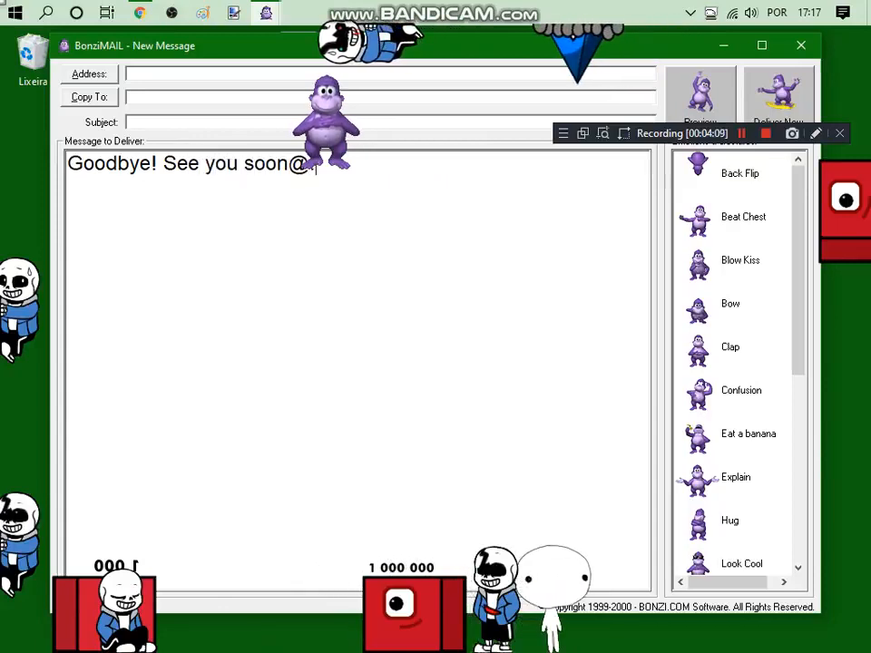
text(!)
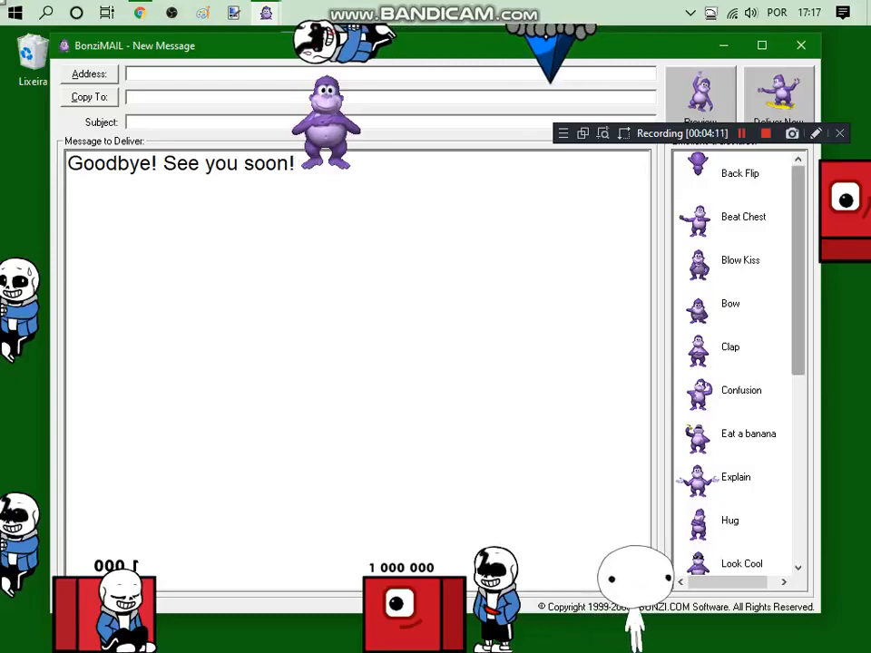
scroll(down, 3)
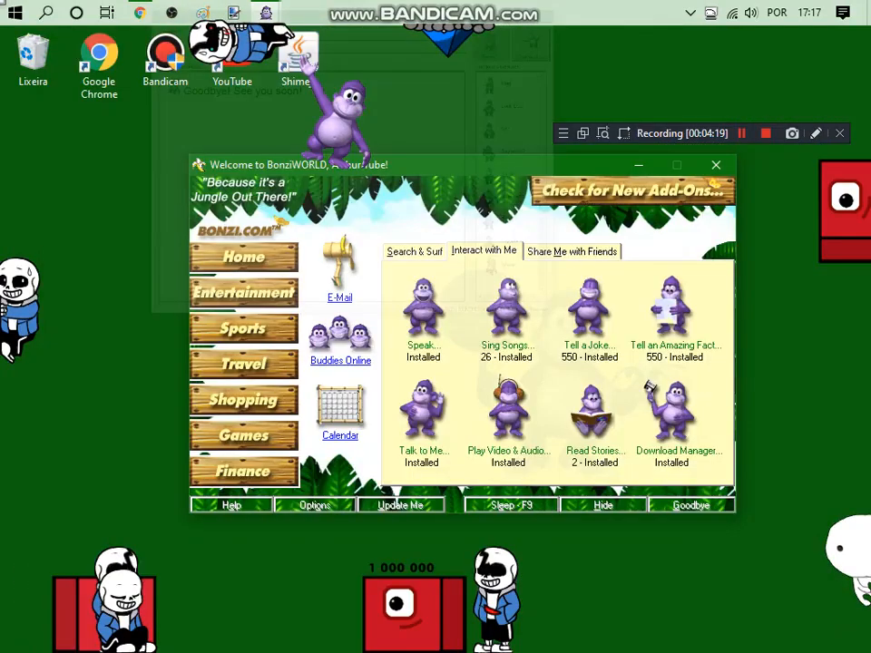
click(690, 504)
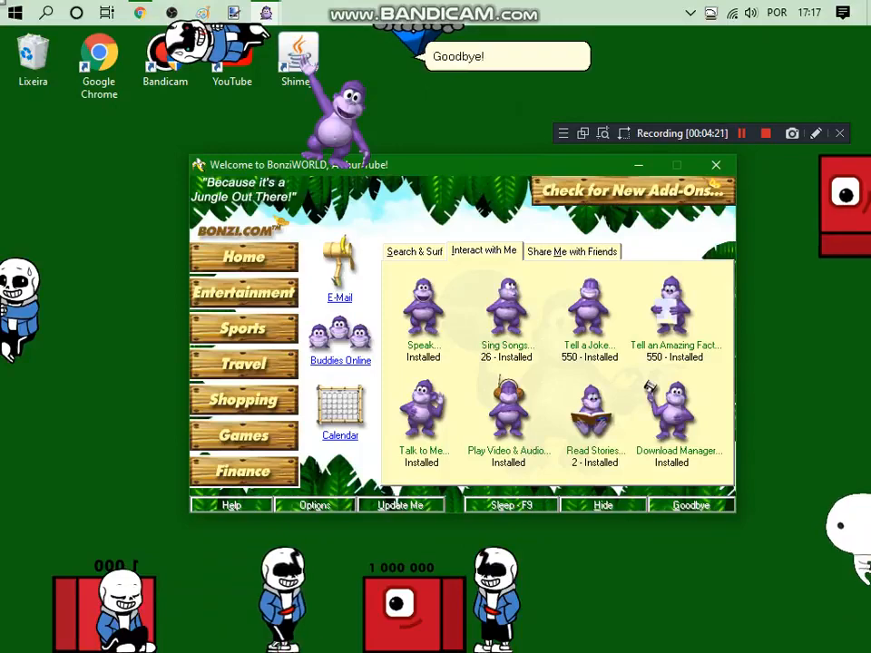